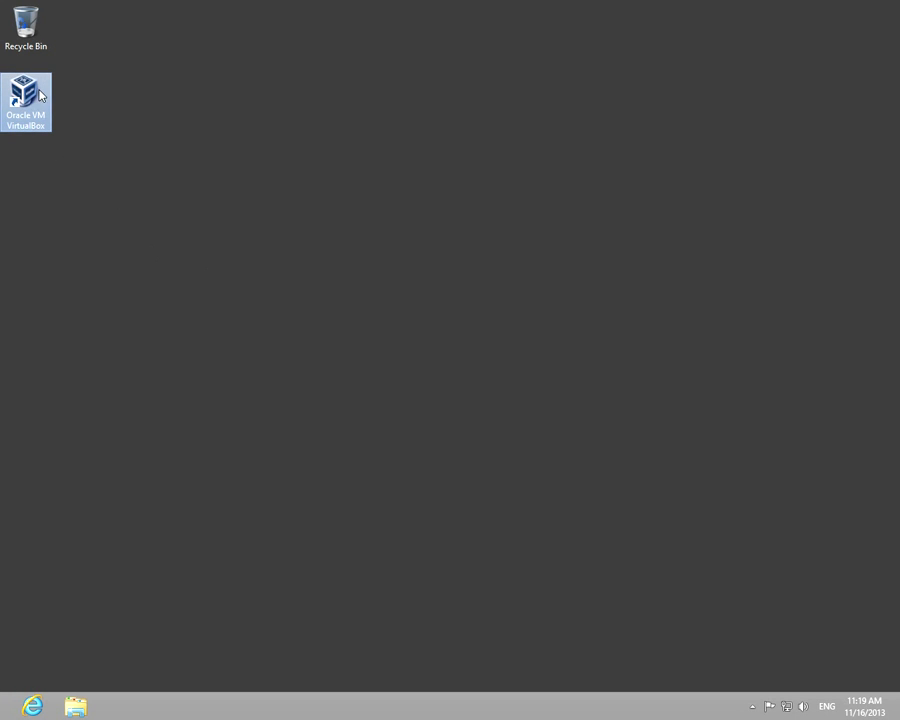
Step: Launch VirtualBox and boot the 'stick' virtual machine
double_click(26, 90)
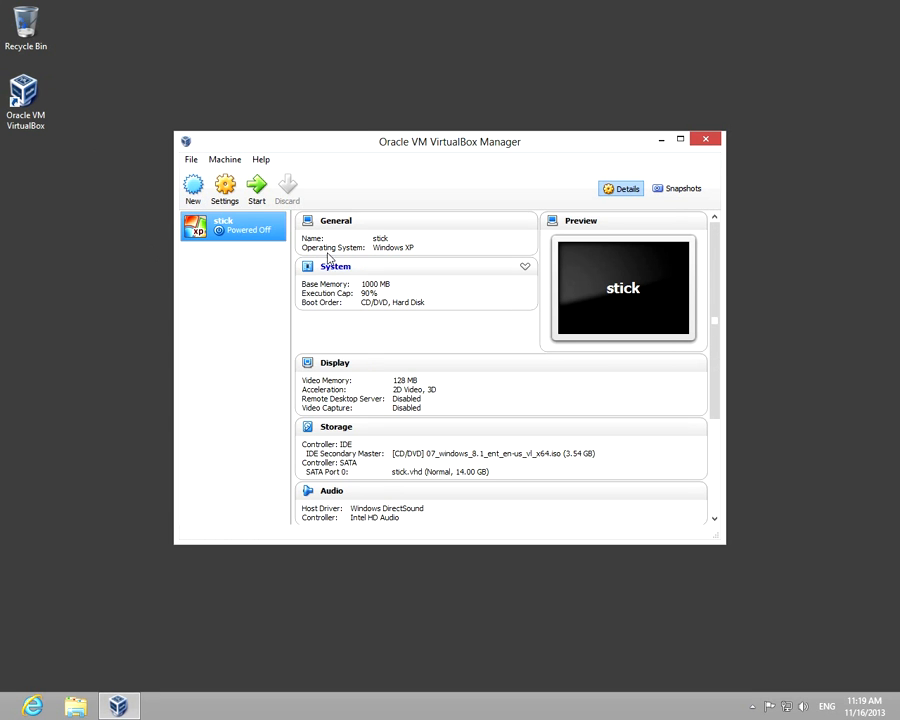
mouse_move(256, 187)
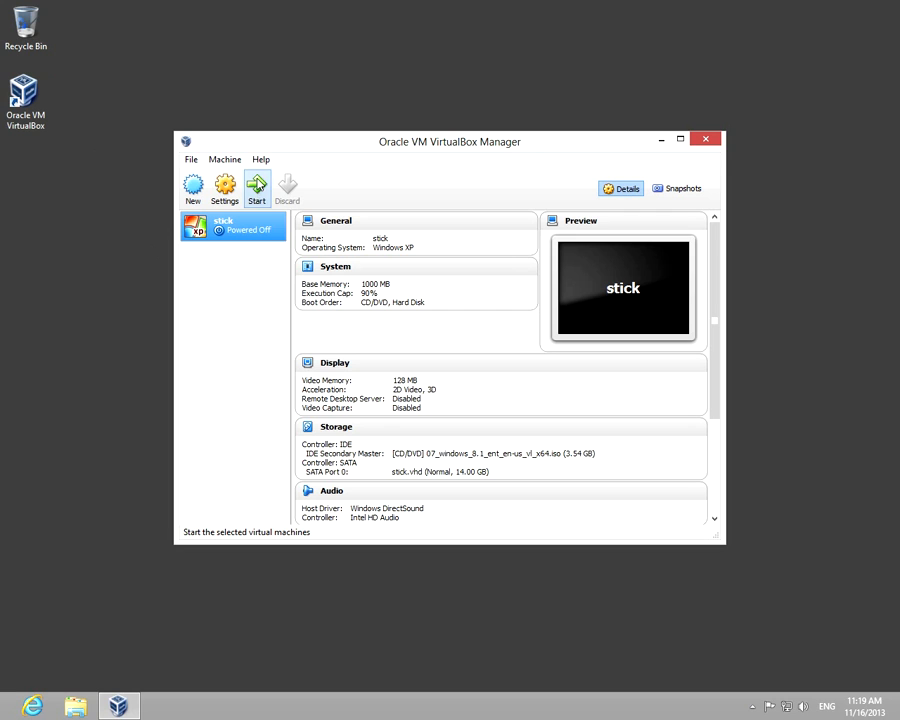
click(257, 188)
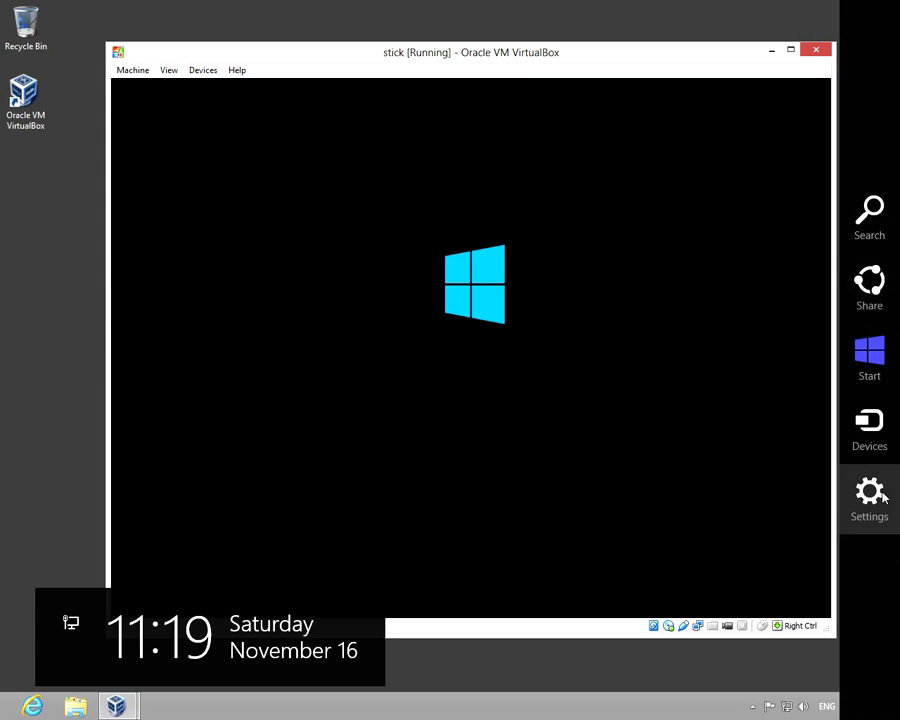
Step: Go from the Settings charm through Control Panel to the 'Uninstall a program' list
click(868, 498)
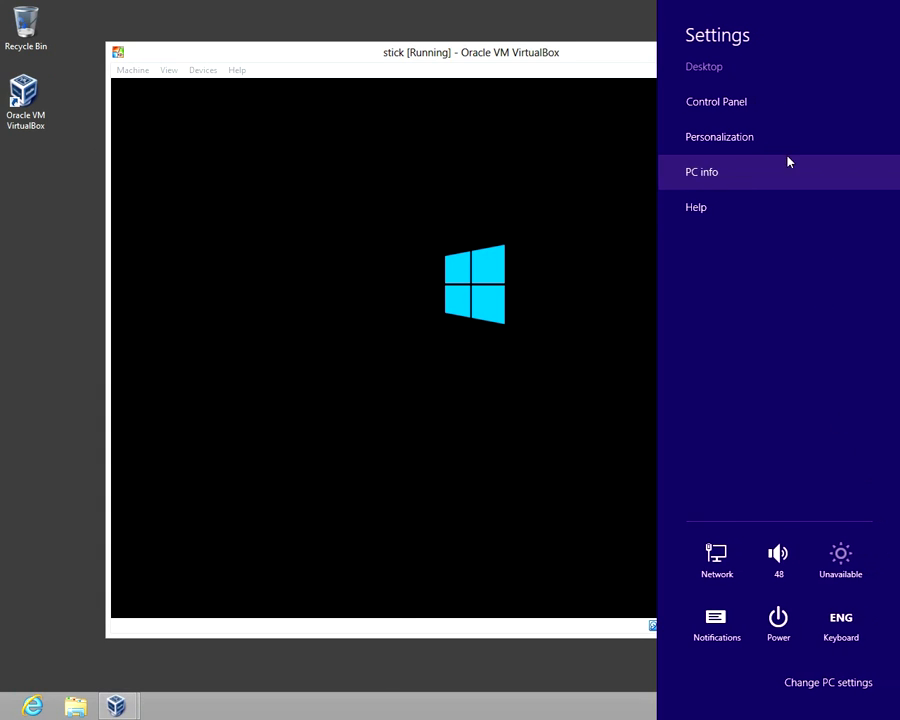
mouse_move(726, 107)
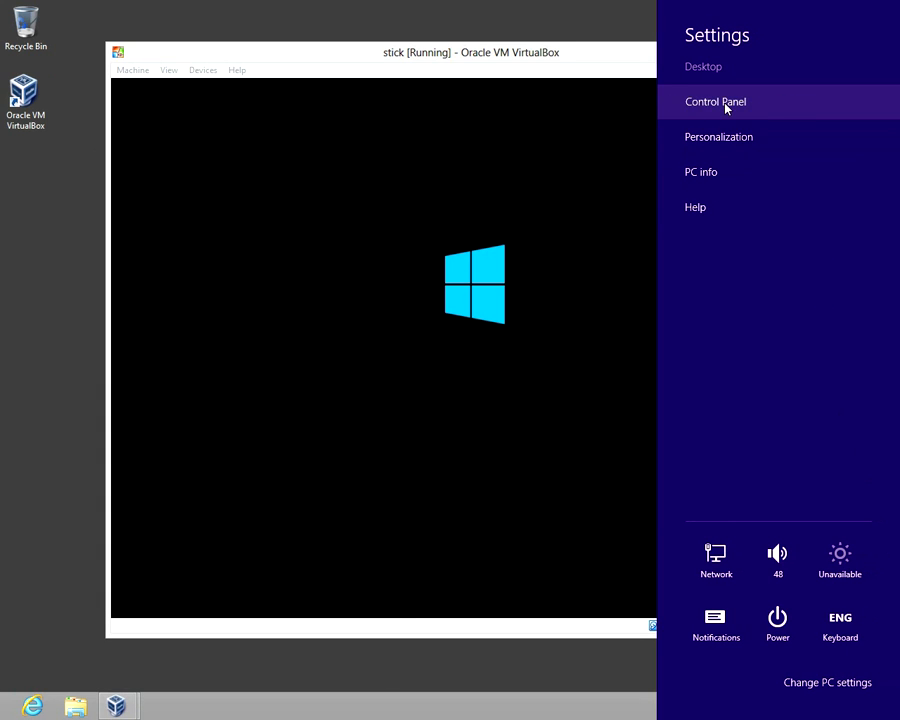
click(715, 101)
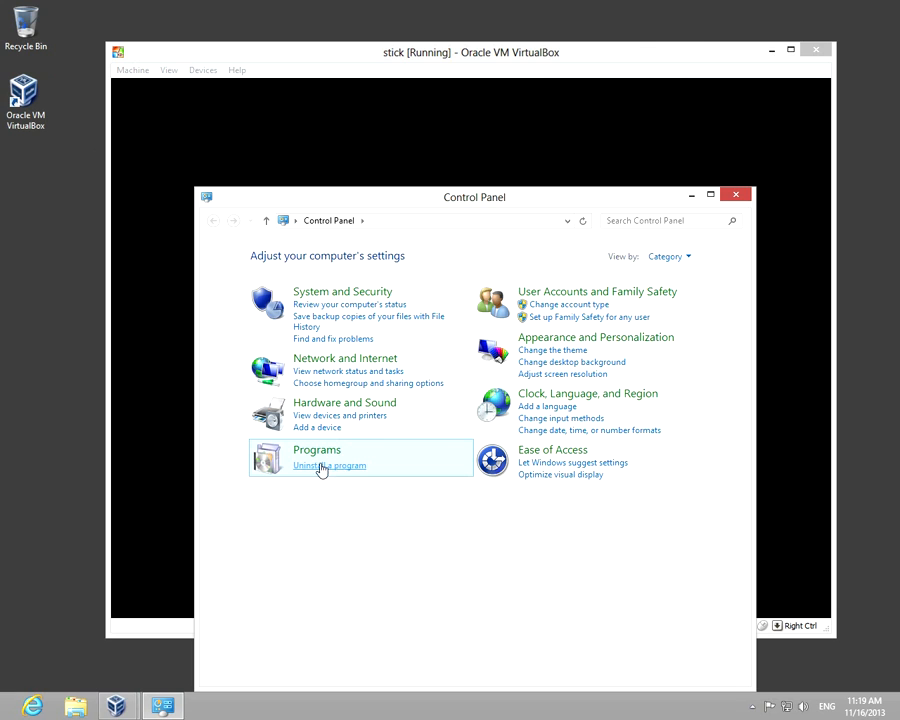
click(329, 466)
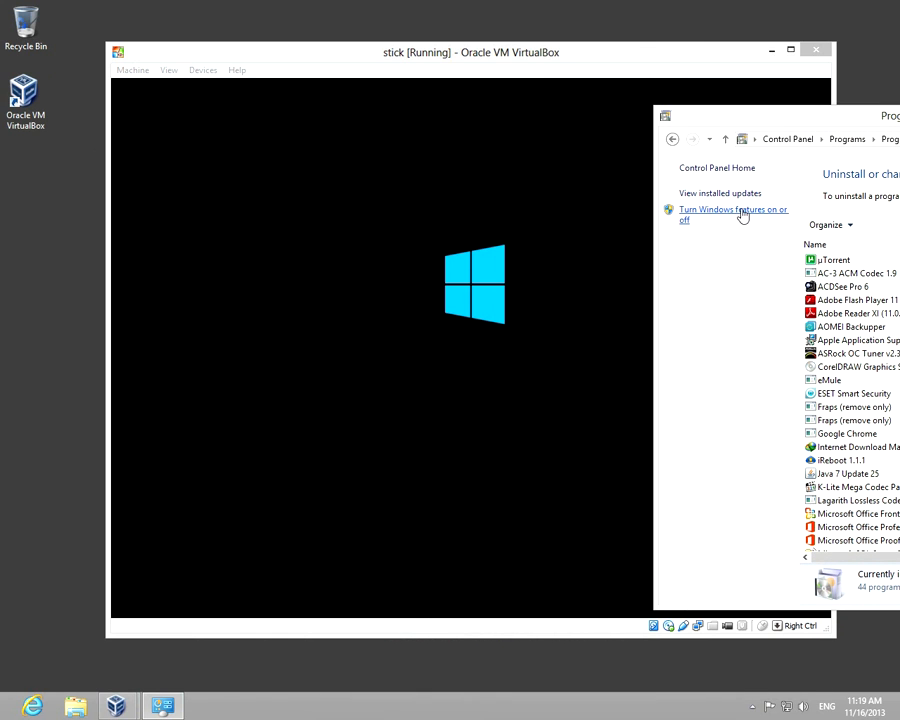
Step: In 'Turn Windows features on or off', clear Hyper-V and confirm with OK
click(734, 214)
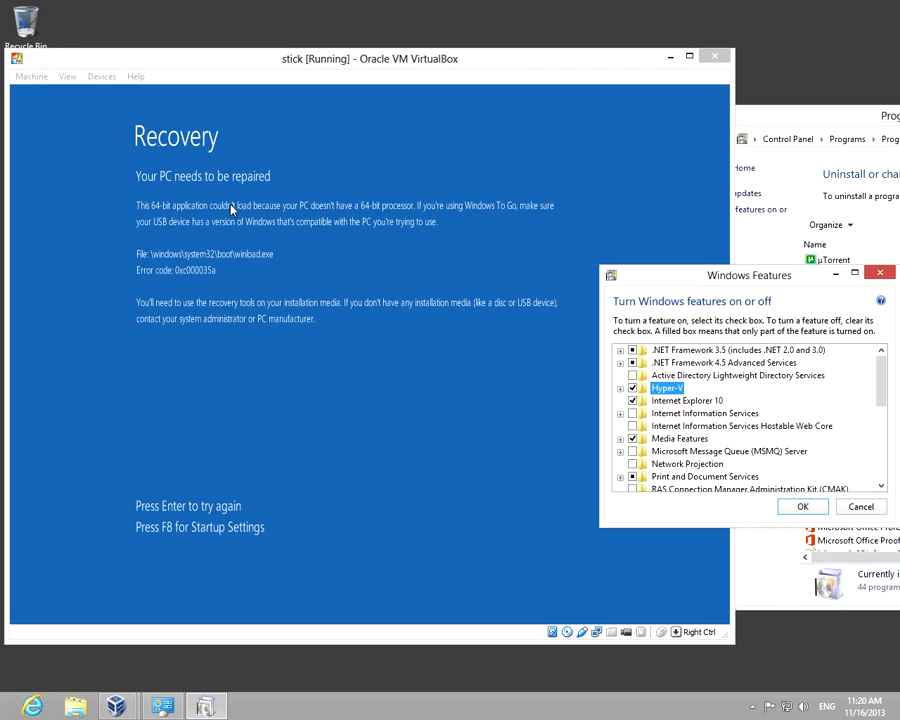
mouse_move(378, 217)
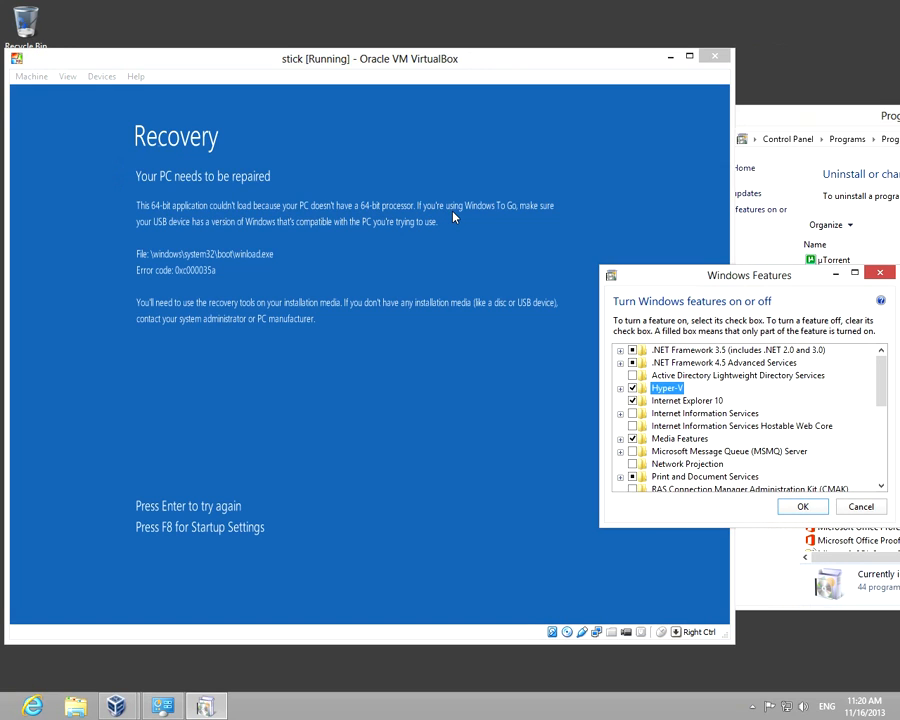
mouse_move(491, 391)
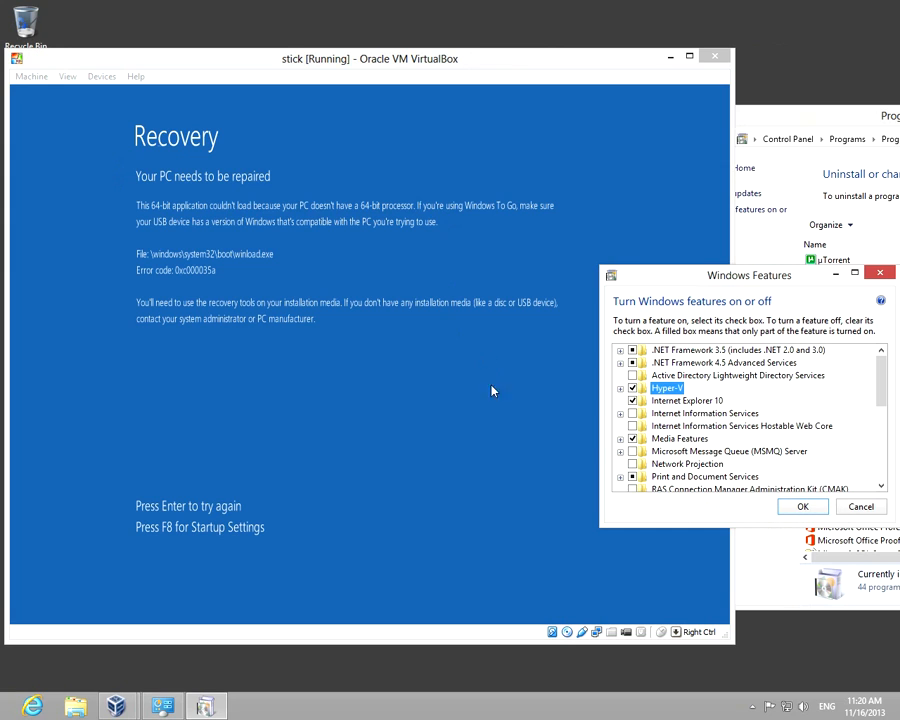
mouse_move(687, 413)
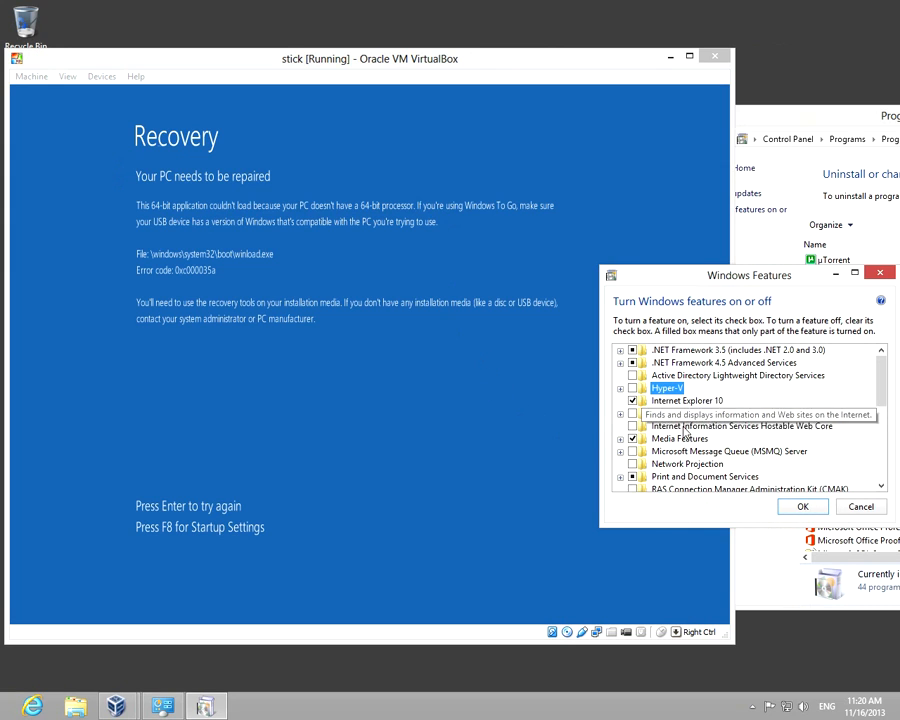
click(802, 506)
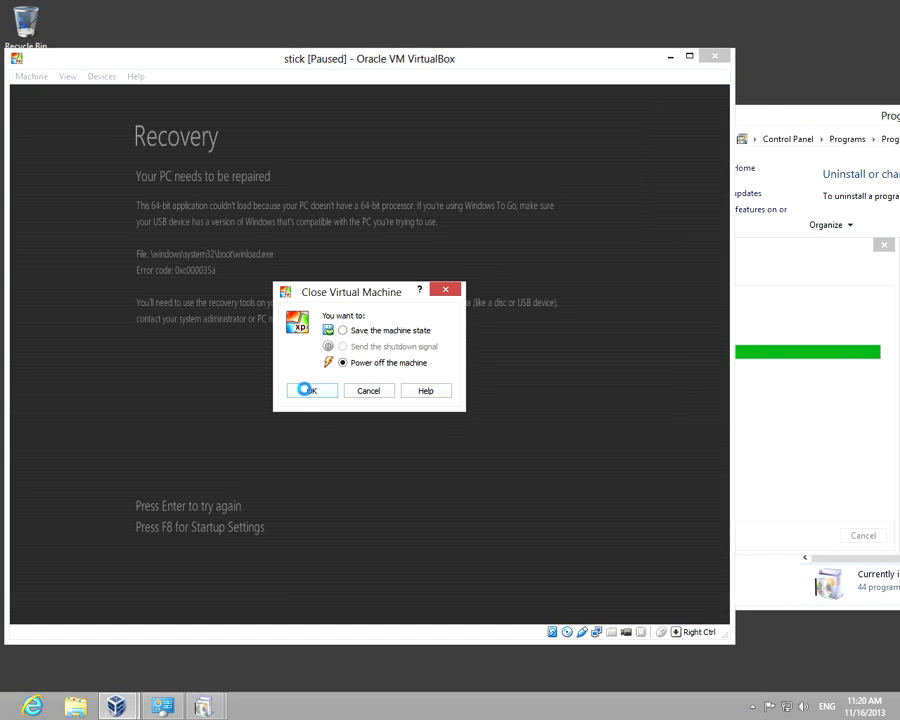
Step: Power off the stick VM, then choose 'Restart now' in Windows Features
click(307, 390)
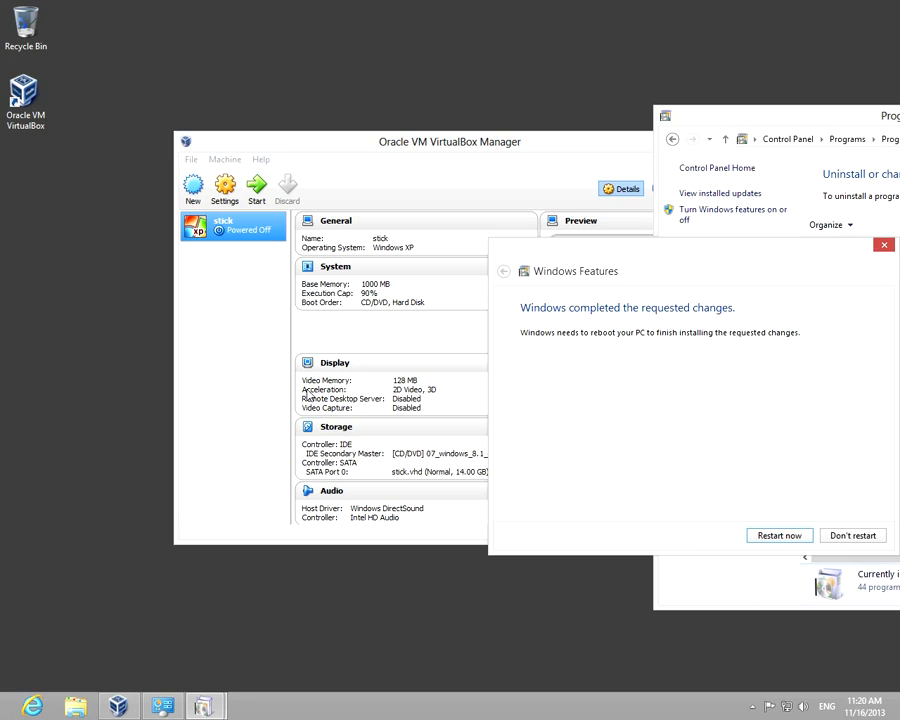
mouse_move(745, 348)
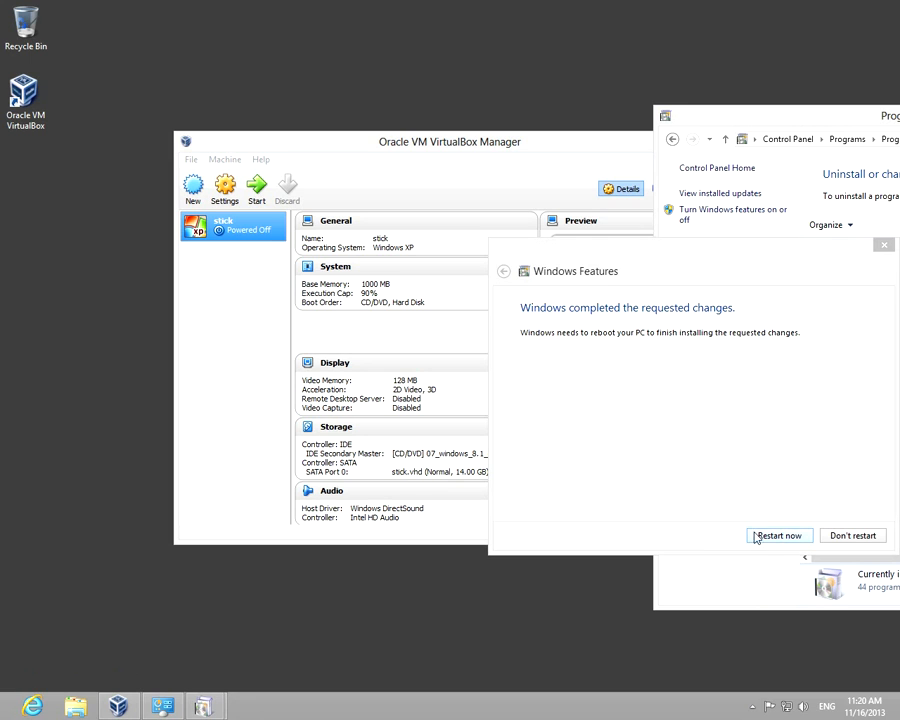
click(779, 535)
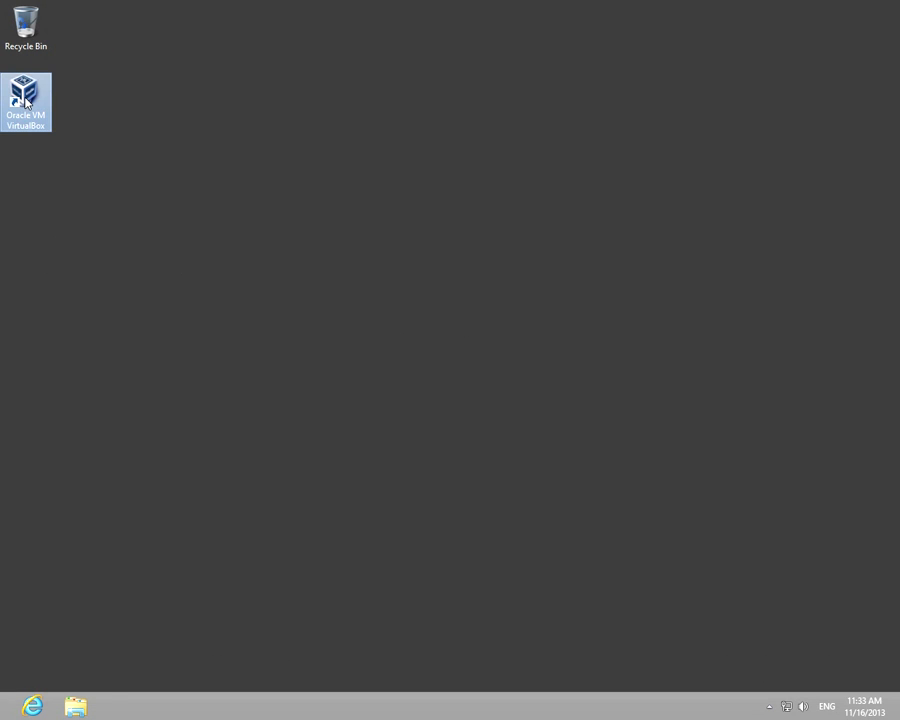
Step: Reopen the VirtualBox Manager from its desktop icon after the reboot
double_click(26, 90)
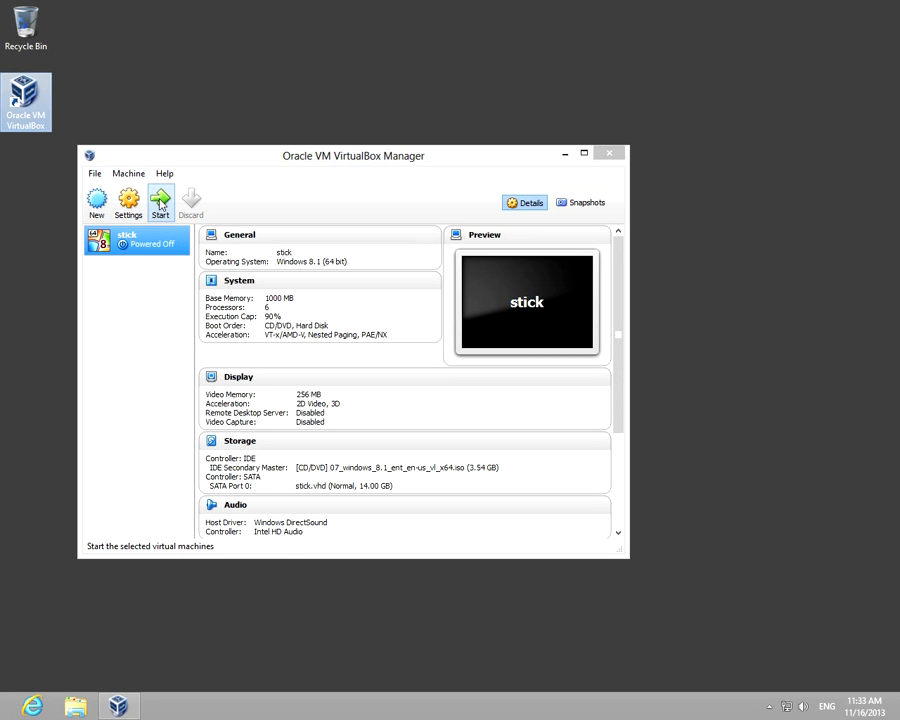
mouse_move(453, 345)
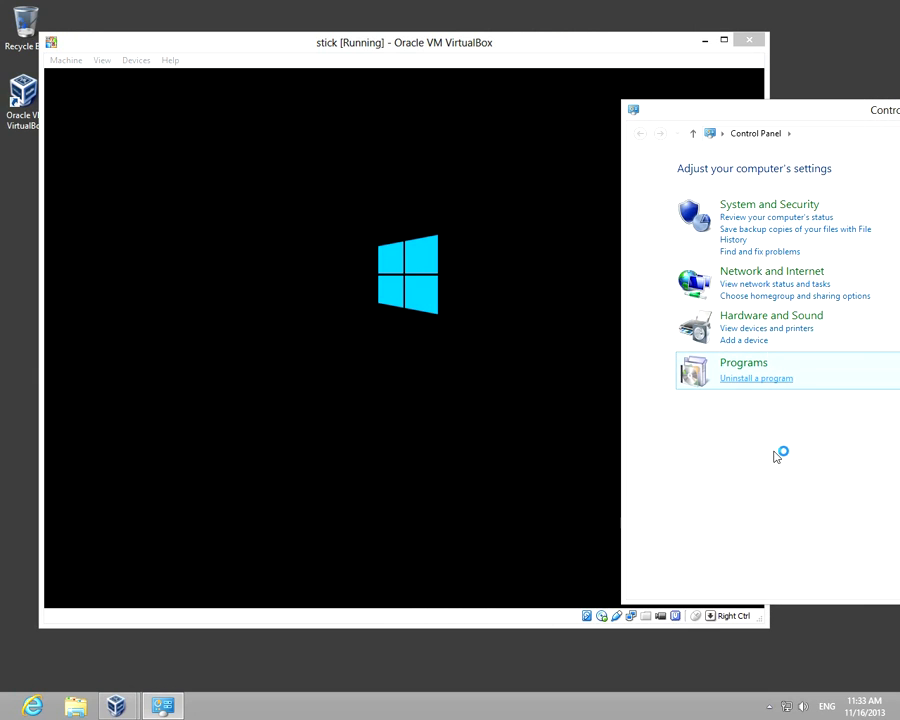
Step: Reopen the Windows Features list, move it aside, and verify Hyper-V is unchecked
click(755, 378)
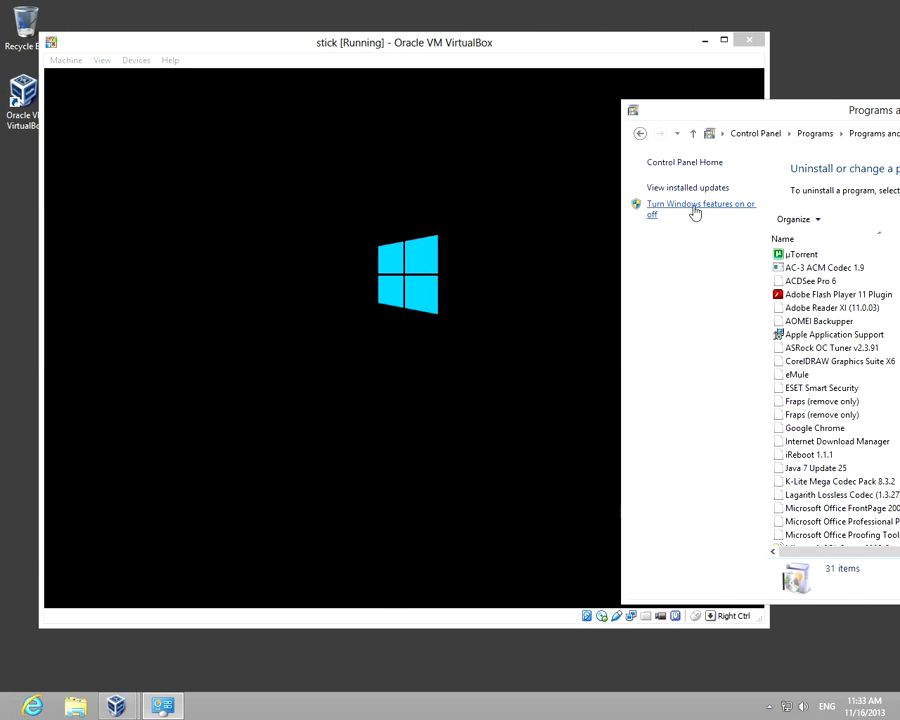
click(700, 204)
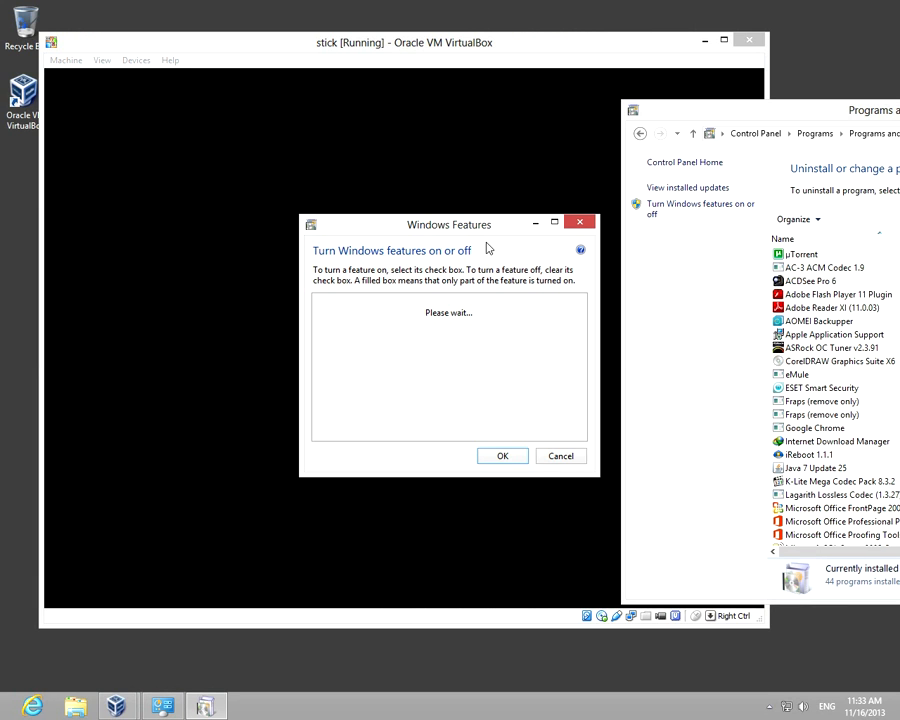
drag(448, 224, 758, 262)
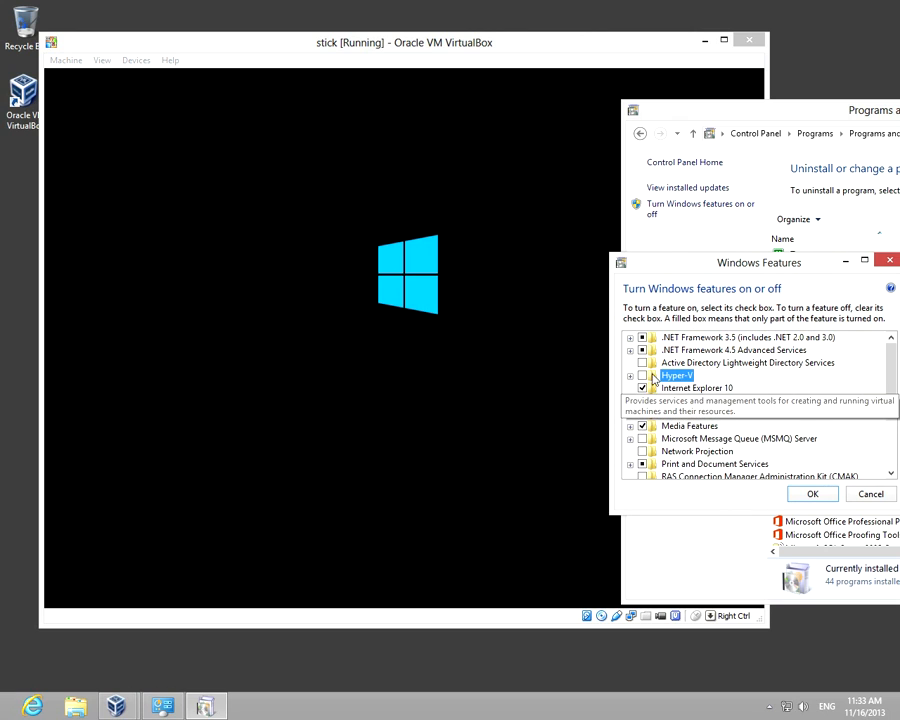
click(643, 375)
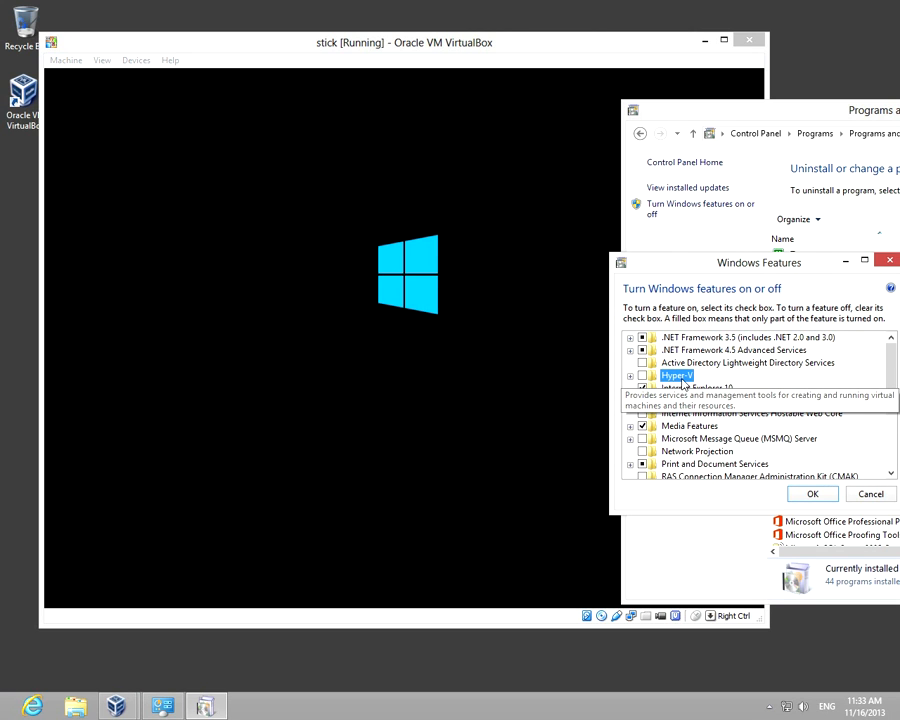
mouse_move(519, 625)
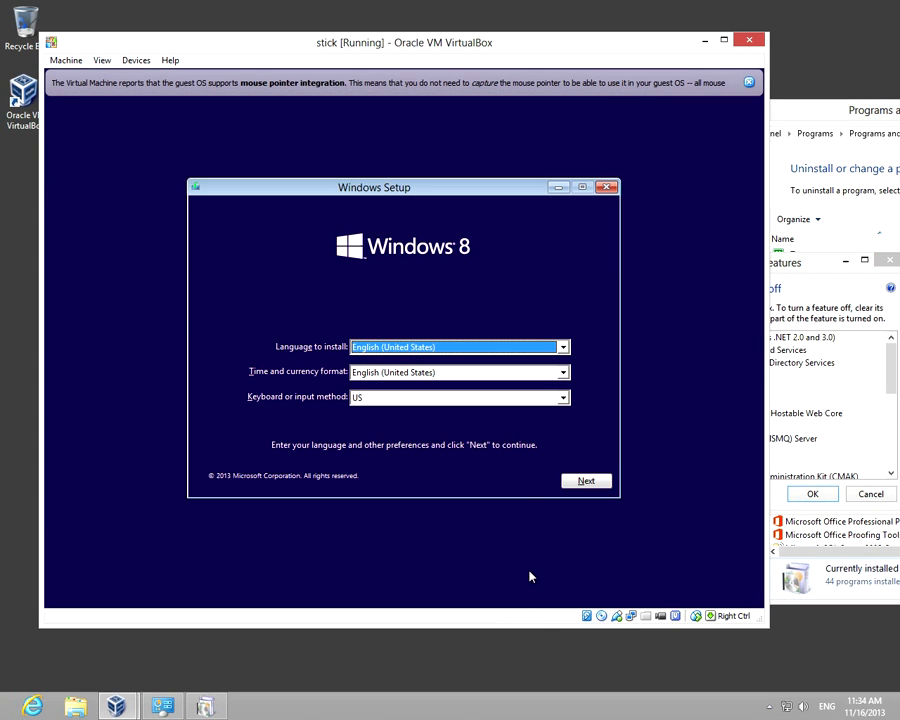
mouse_move(312, 513)
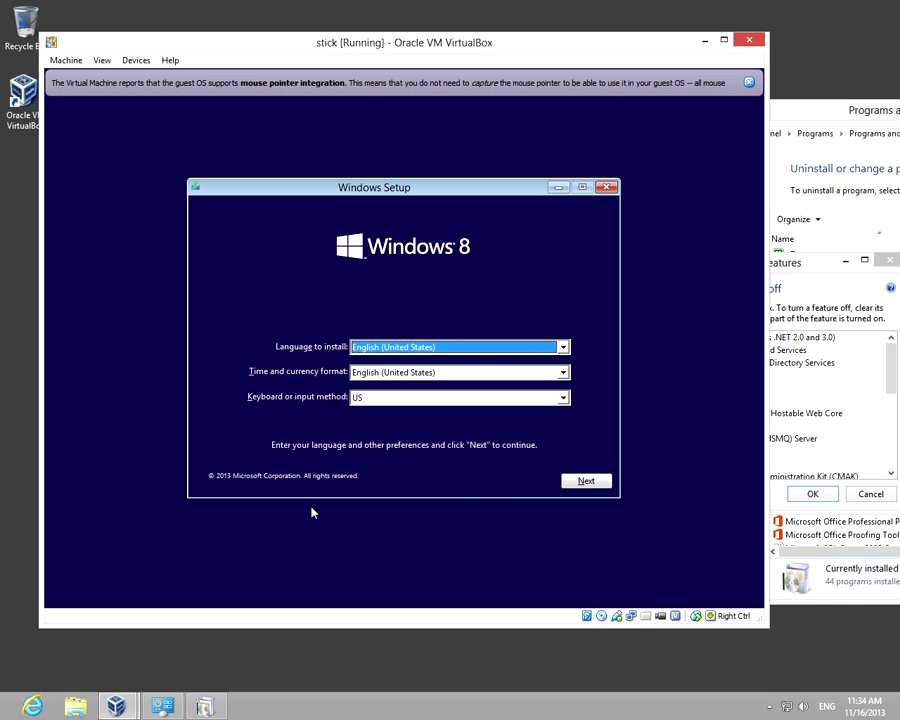
mouse_move(415, 520)
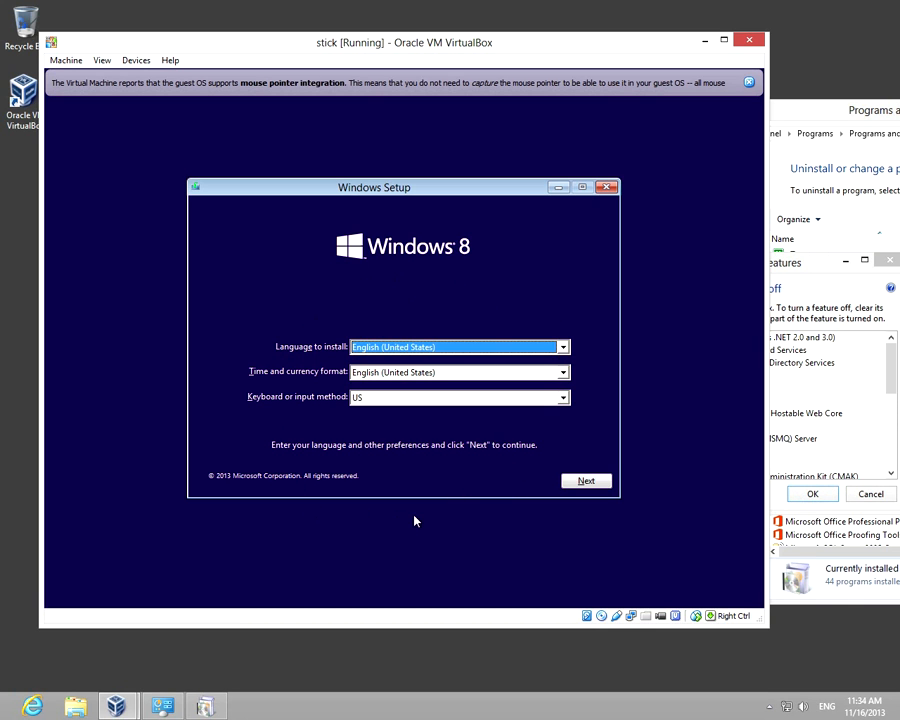